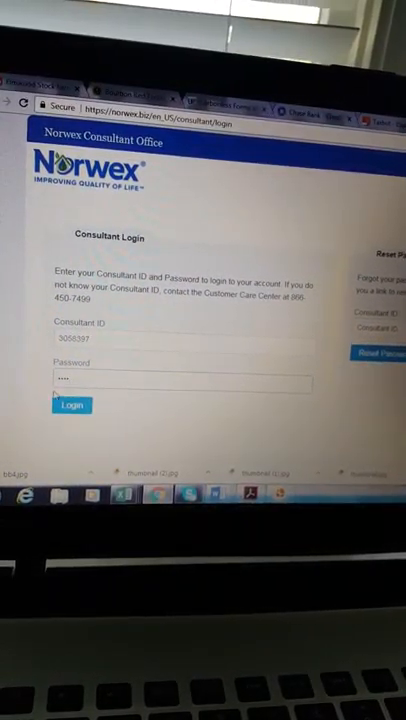
# Step: Sign in to the consultant account with the entered ID and password
pyautogui.click(68, 404)
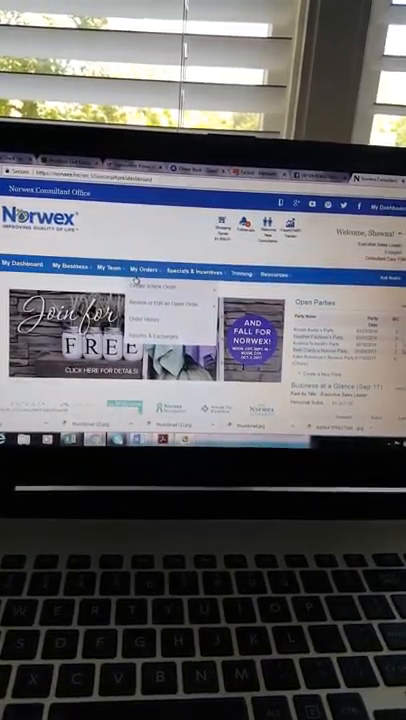
# Step: Show the Create a New Order choices under My Orders
pyautogui.click(166, 268)
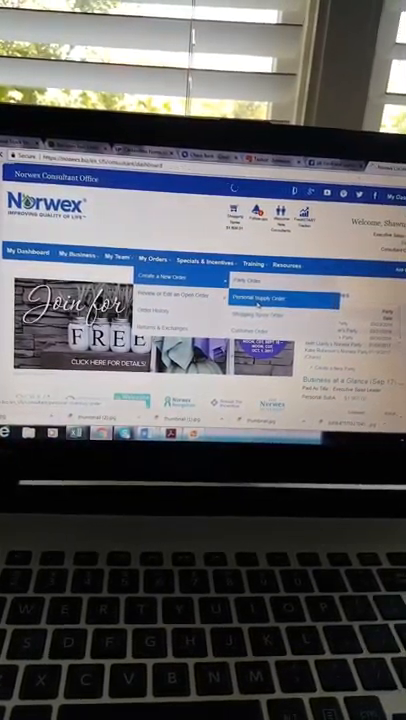
# Step: Start a Personal Supply Order and review its contact and shipping details
pyautogui.click(268, 300)
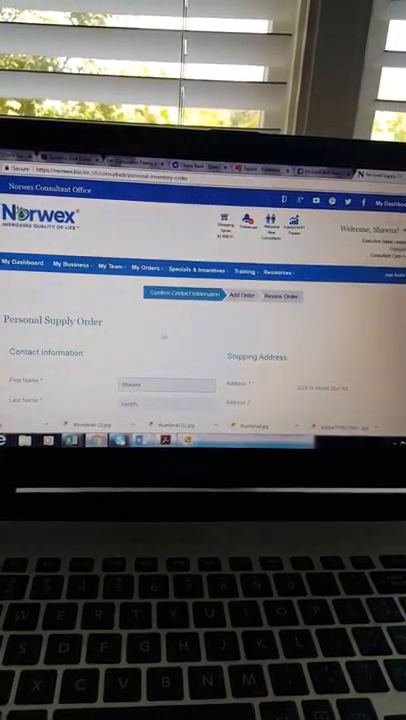
pyautogui.scroll(-3)
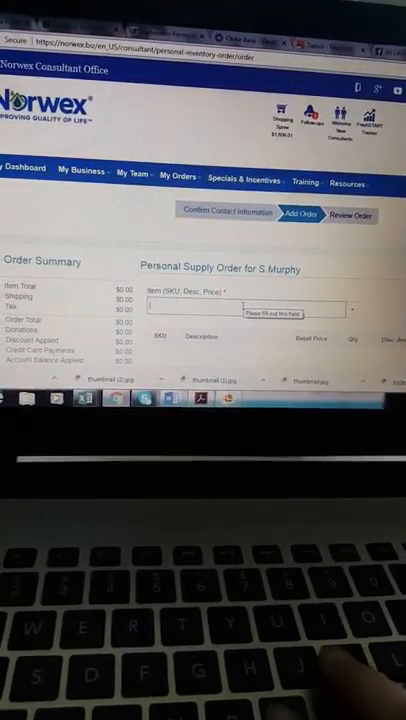
# Step: Search 'bottle', add the Bottle Brush with discounted totals, and return to My Dashboard
pyautogui.write('bottle')
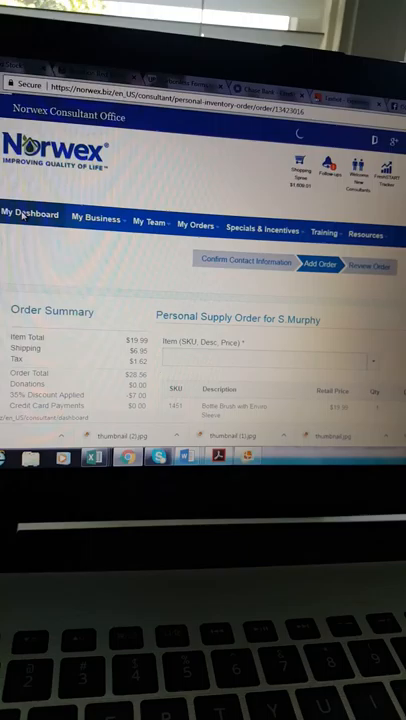
pyautogui.click(26, 212)
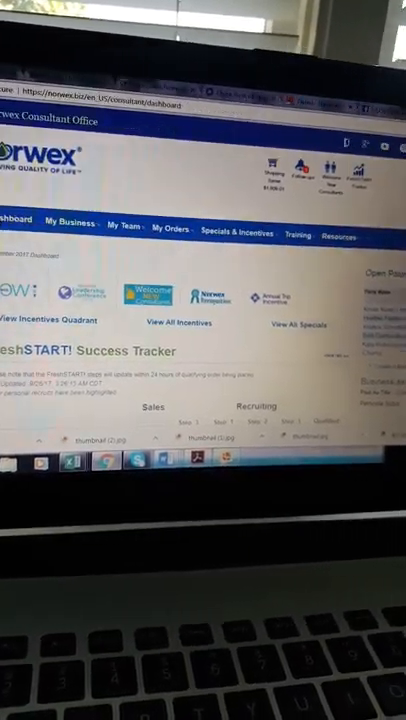